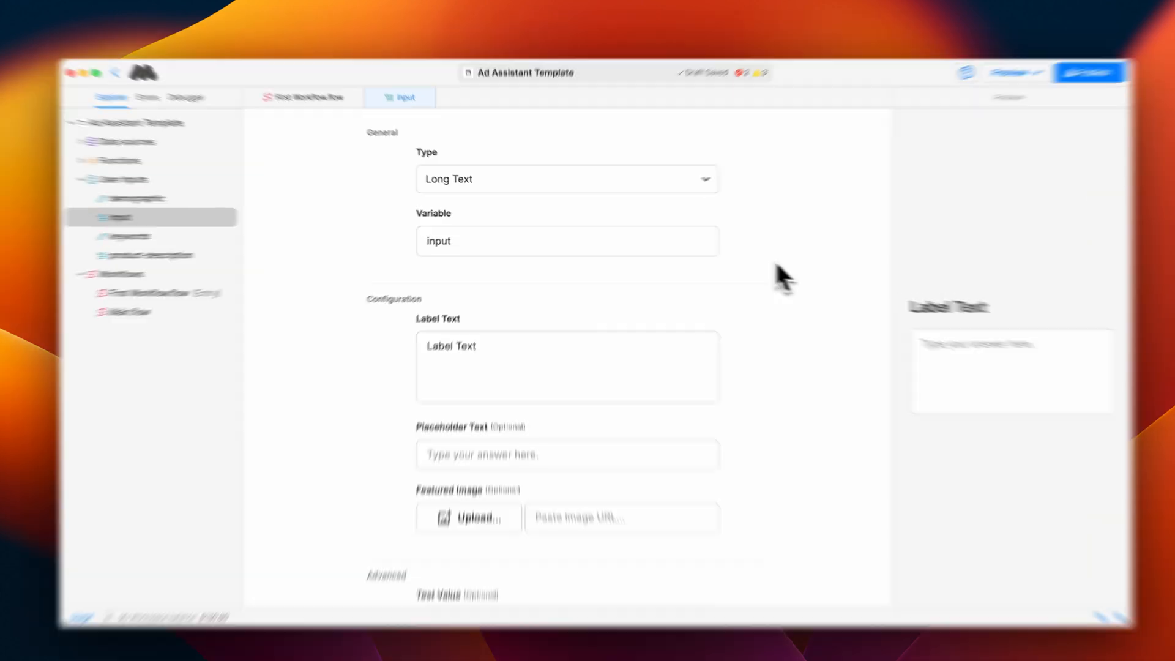
# - Keep the Long Text type and relabel the input 'Paste your transcript here.'
pyautogui.click(565, 179)
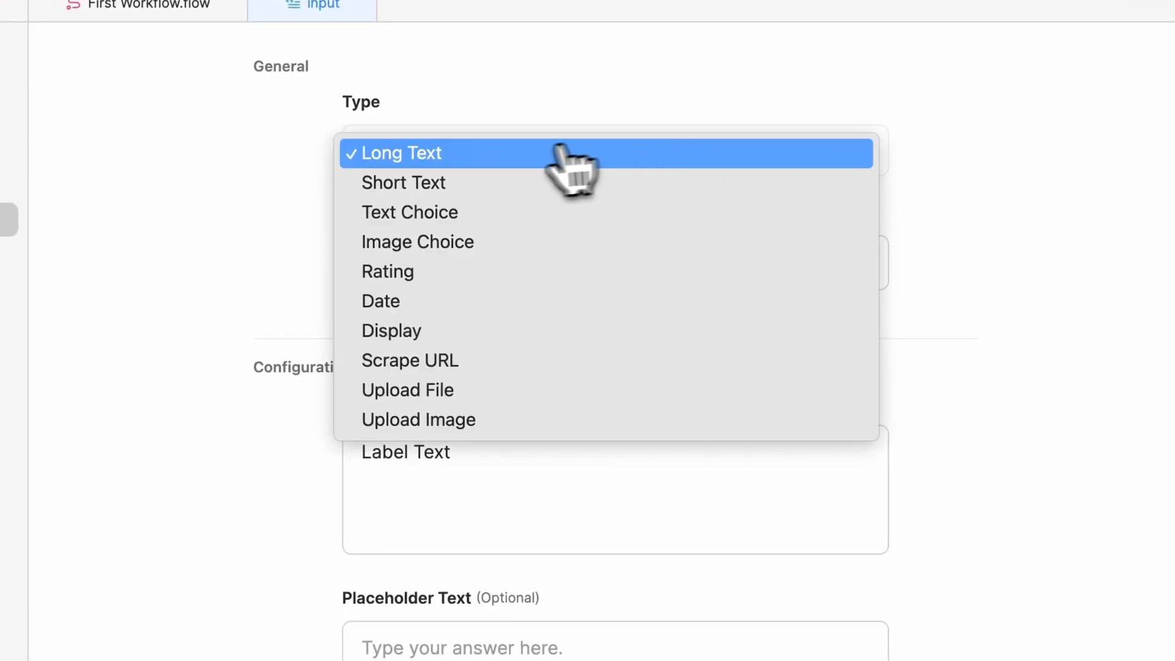
pyautogui.click(401, 153)
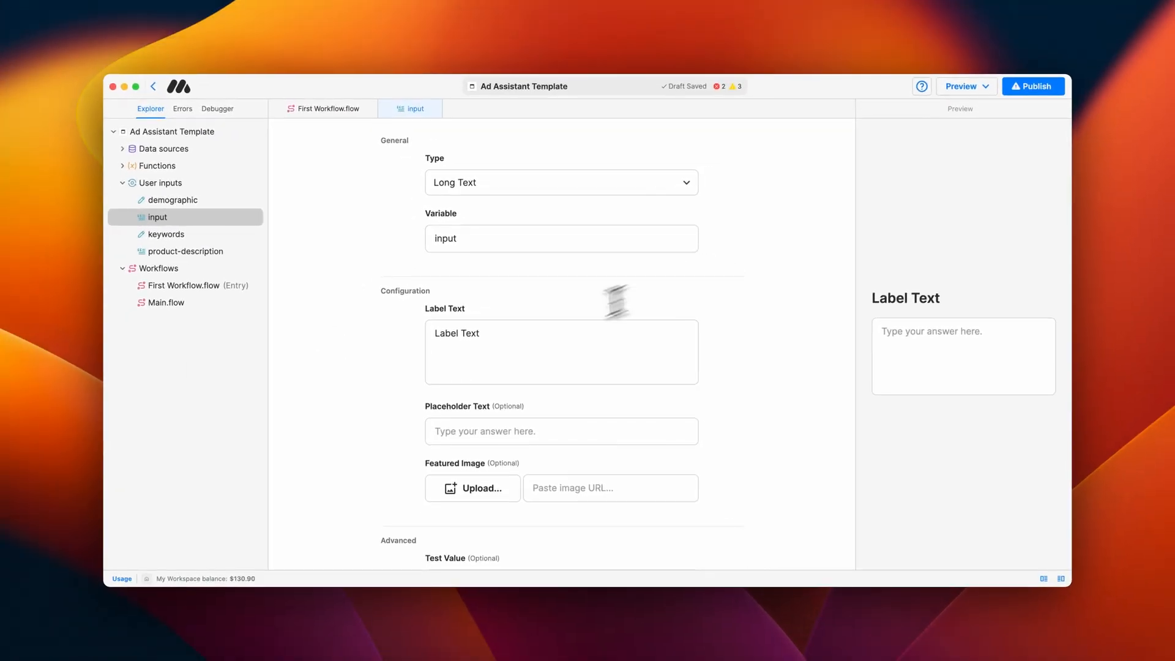
pyautogui.doubleClick(456, 333)
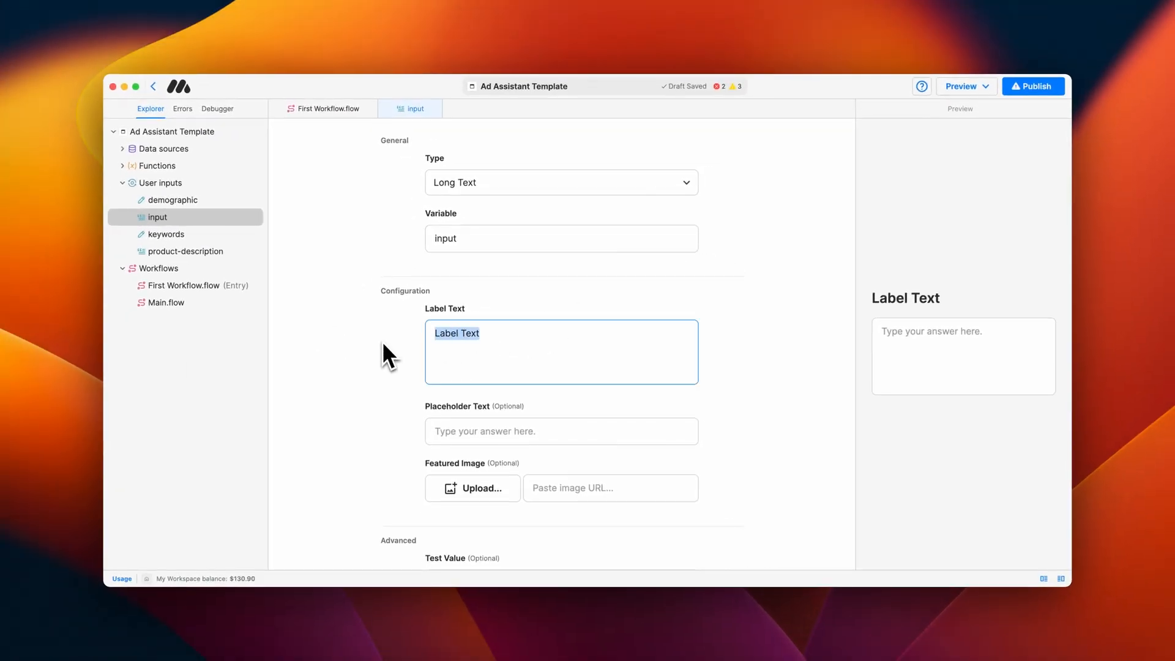
pyautogui.write('Paste your transcript here.')
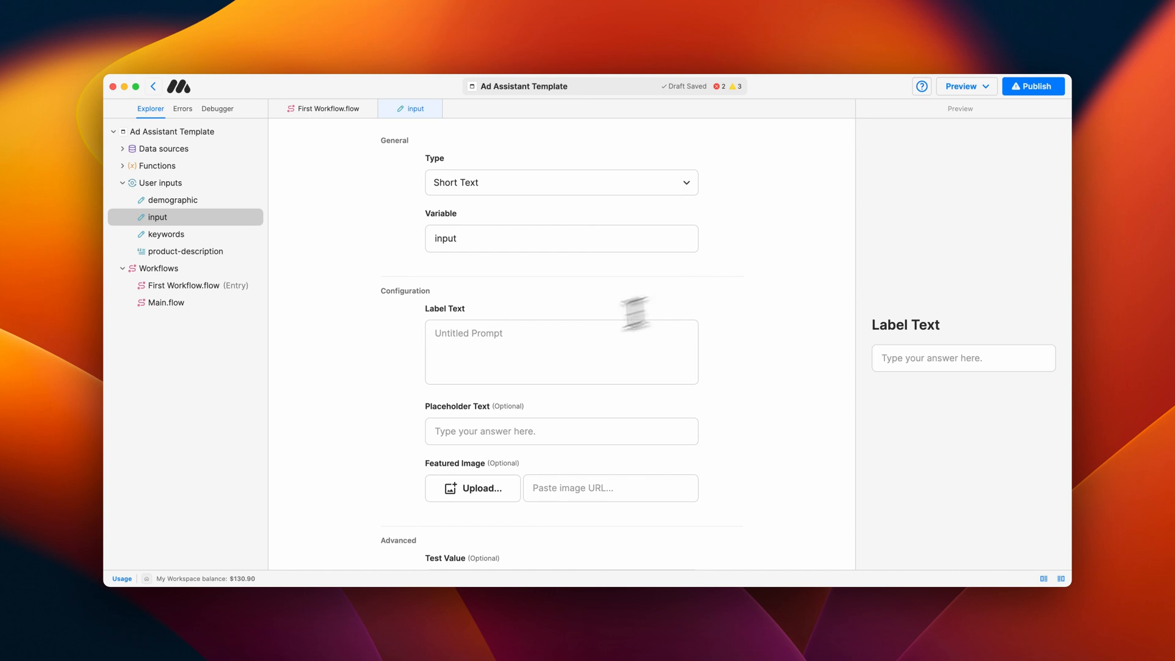
# - Label the Short Text input 'What year were you born?'
pyautogui.click(561, 351)
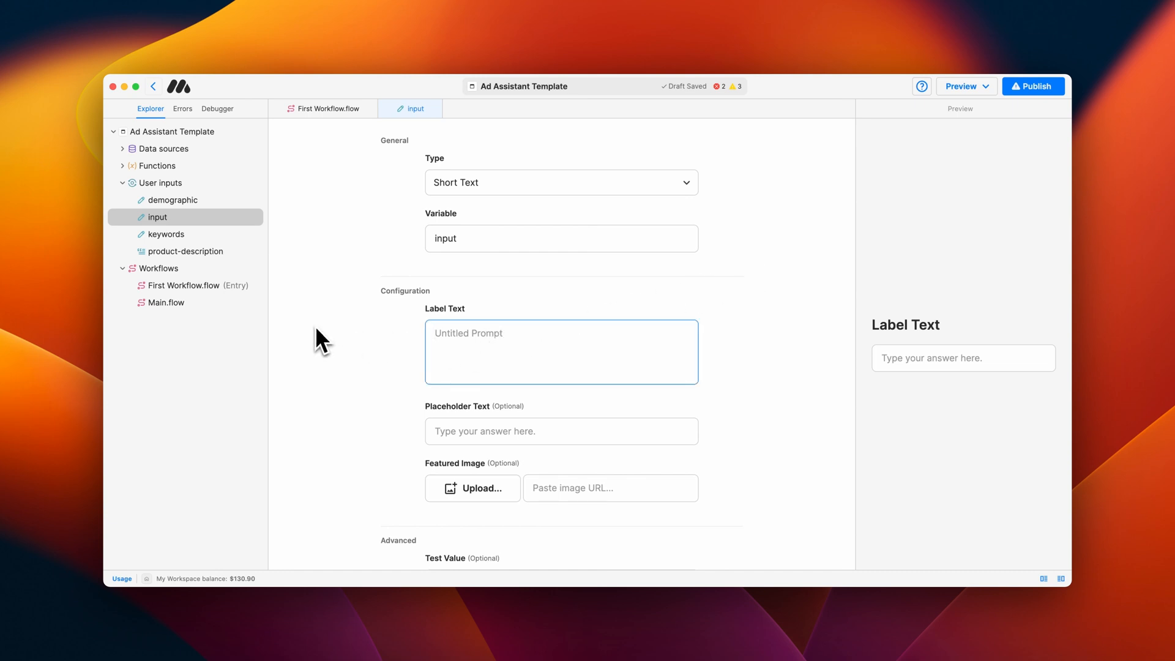
pyautogui.write('What year were you born?')
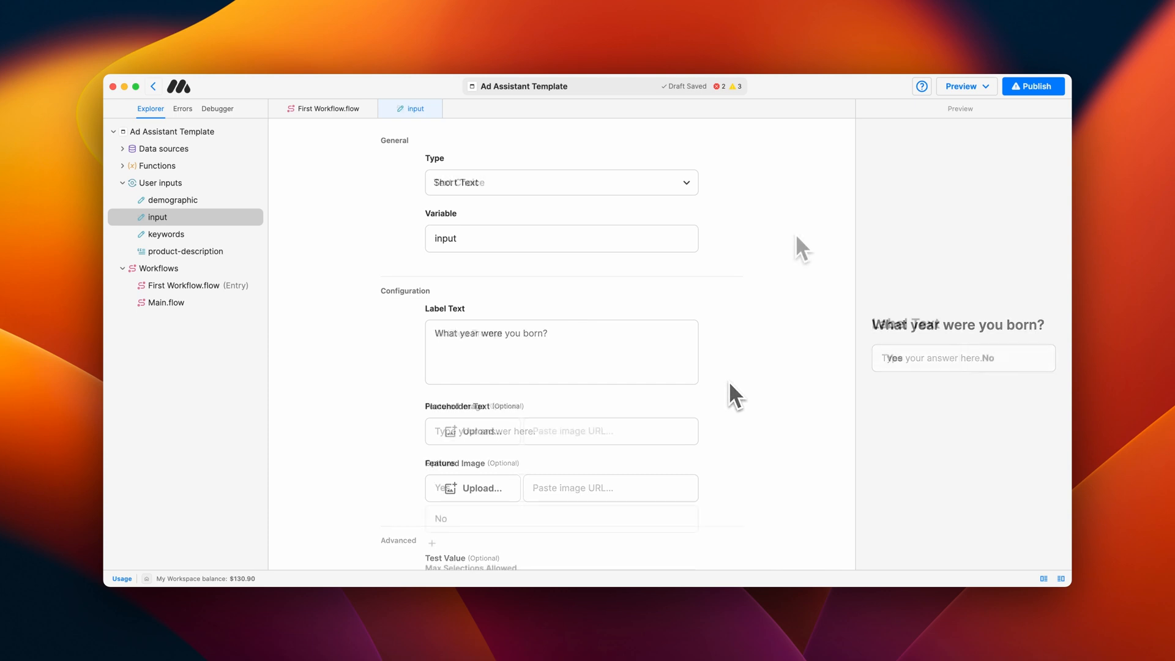
# - Label the Text Choice 'Do you own a home?' and add a third option 'Prefer not to answer'
pyautogui.click(560, 182)
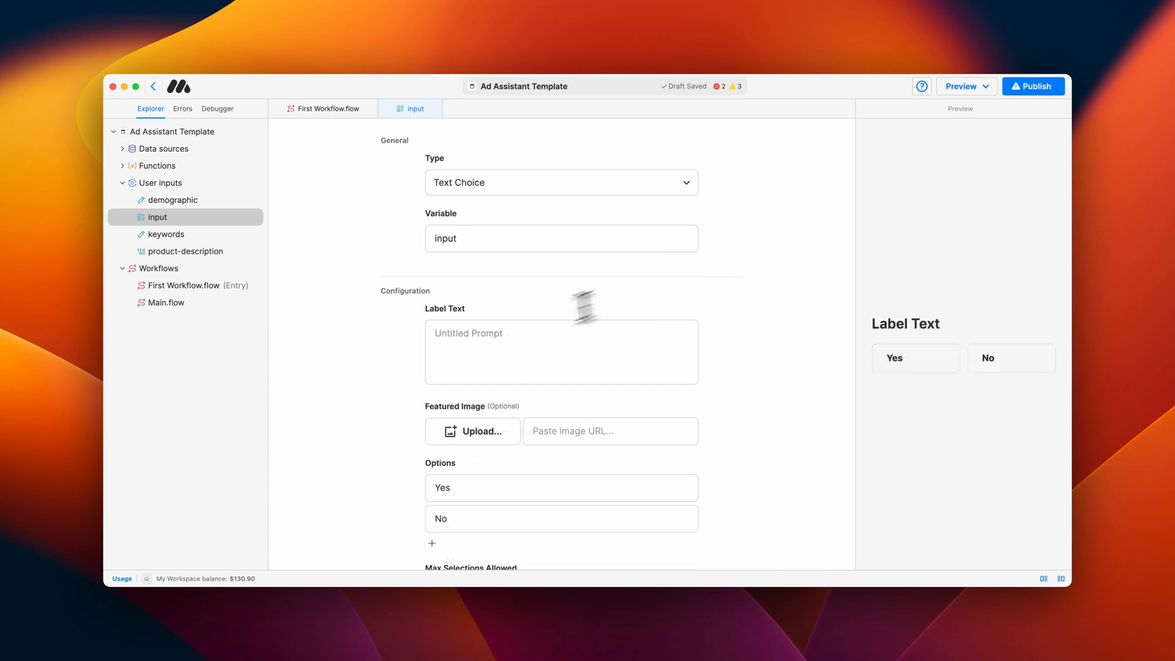
pyautogui.write('Do you own a home?')
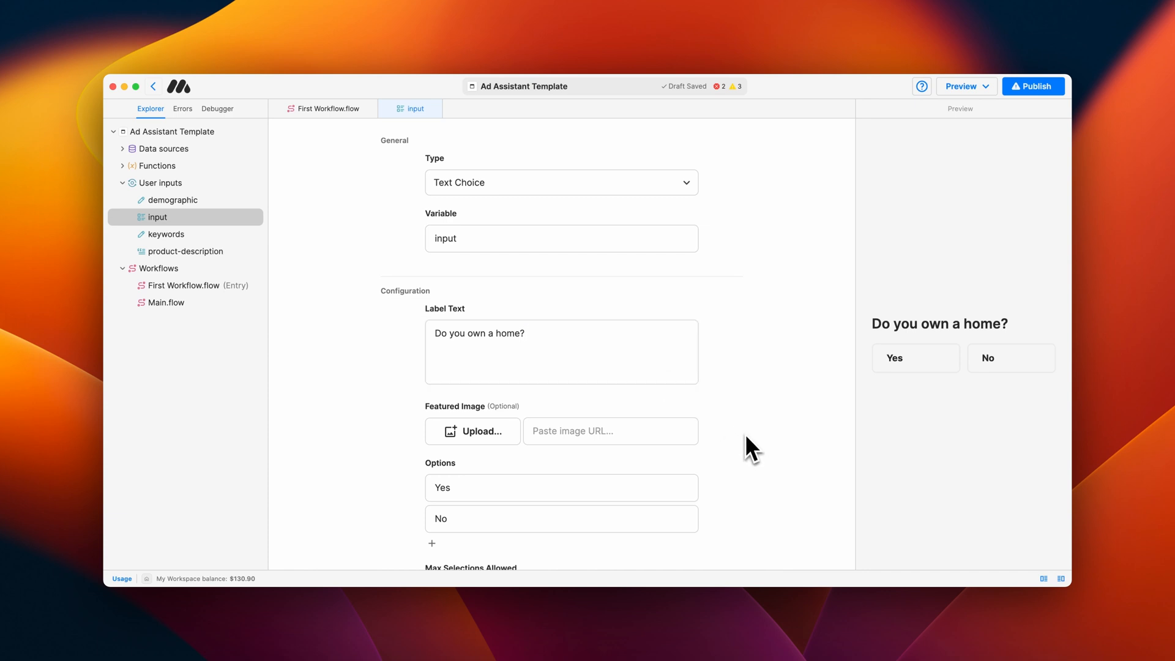
pyautogui.scroll(-3)
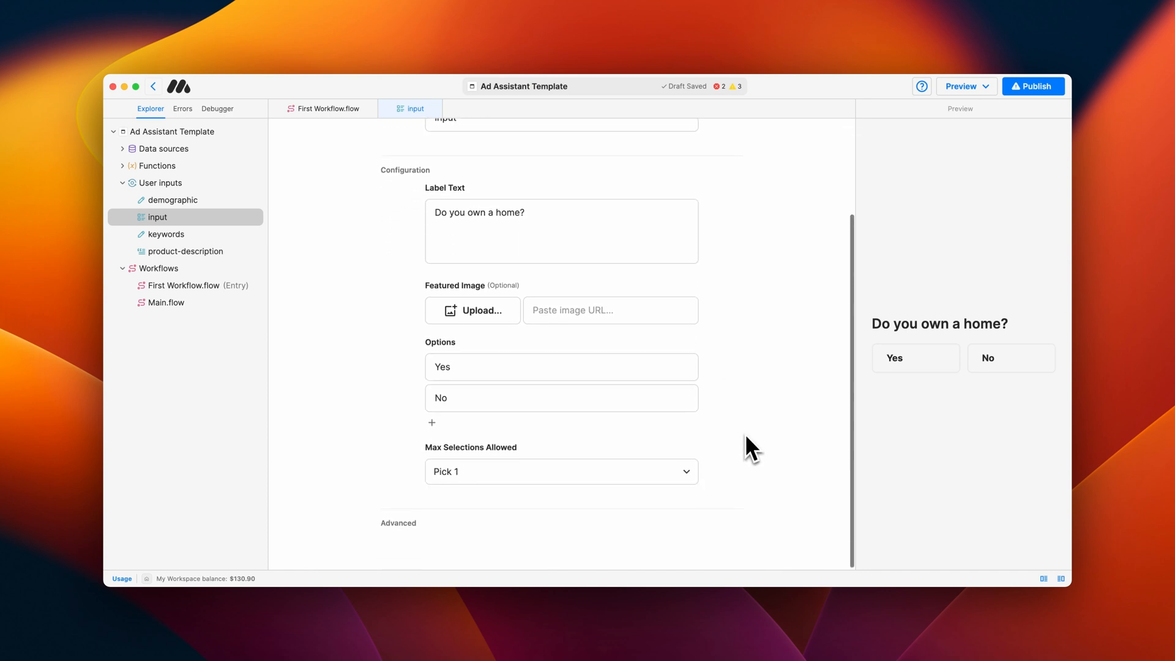
pyautogui.click(432, 422)
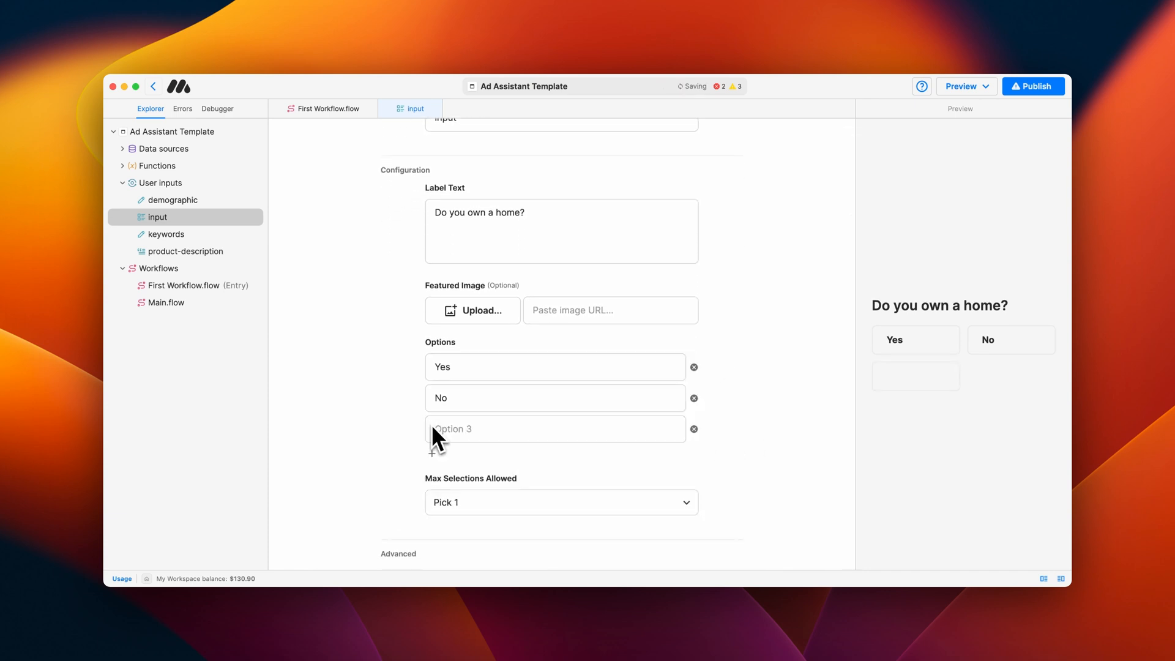
pyautogui.write('Prefer not to answer')
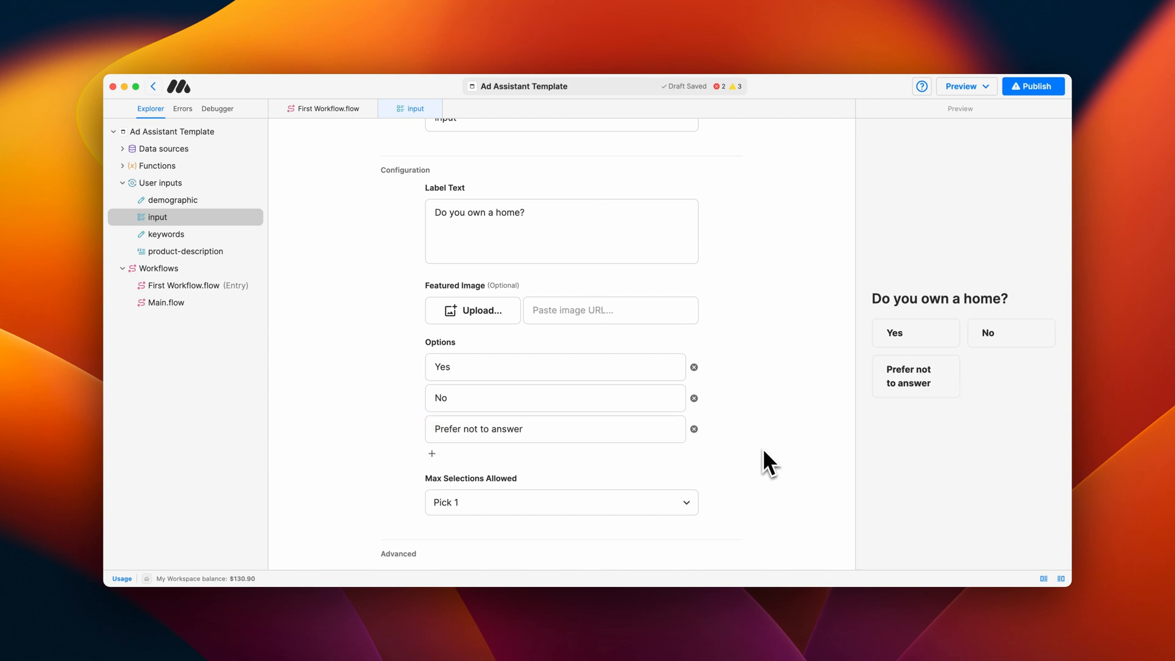
pyautogui.click(560, 501)
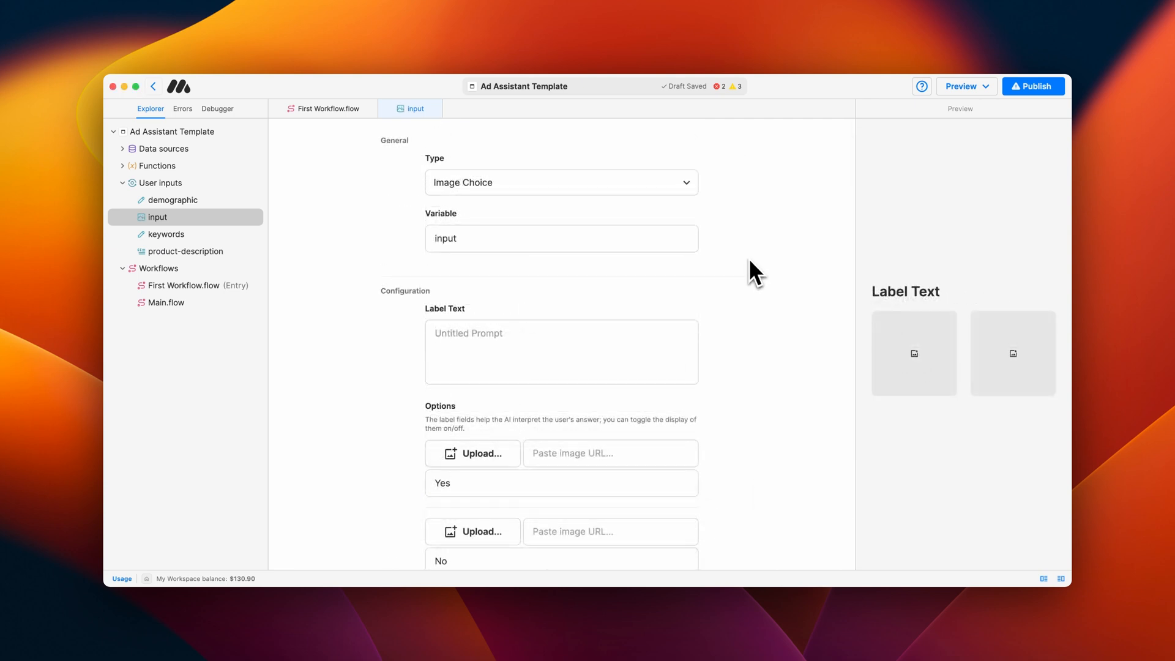
# - Ask 'Which do you prefer?' and name the first image option 'Classic house'
pyautogui.write('Which do you prefer?')
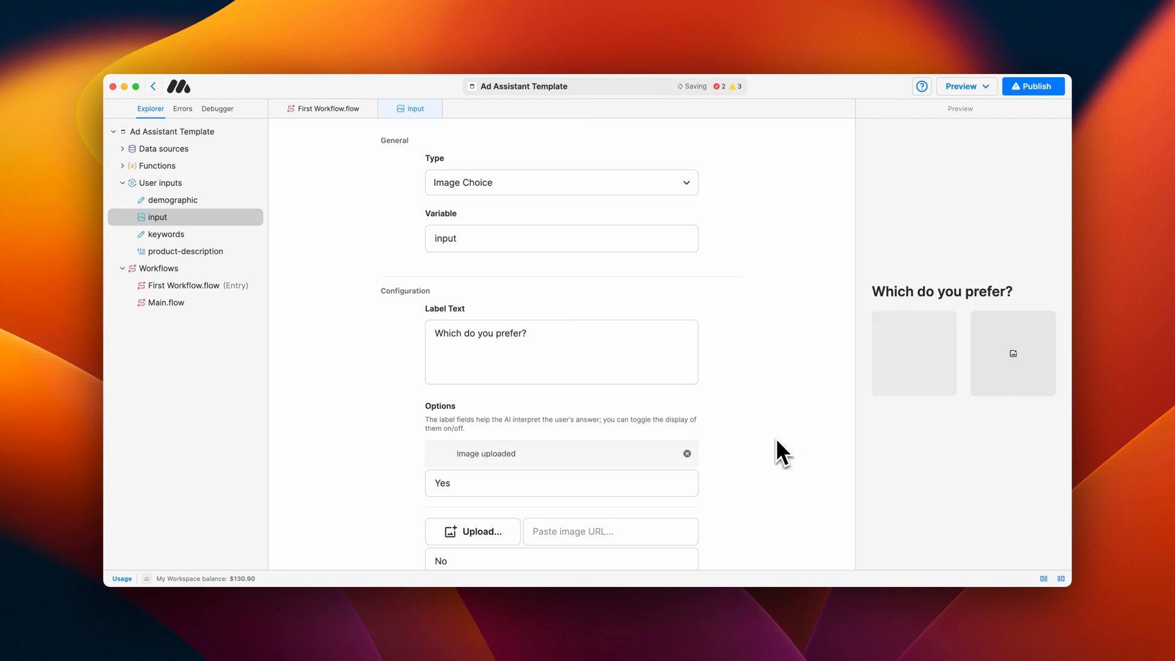
pyautogui.click(560, 482)
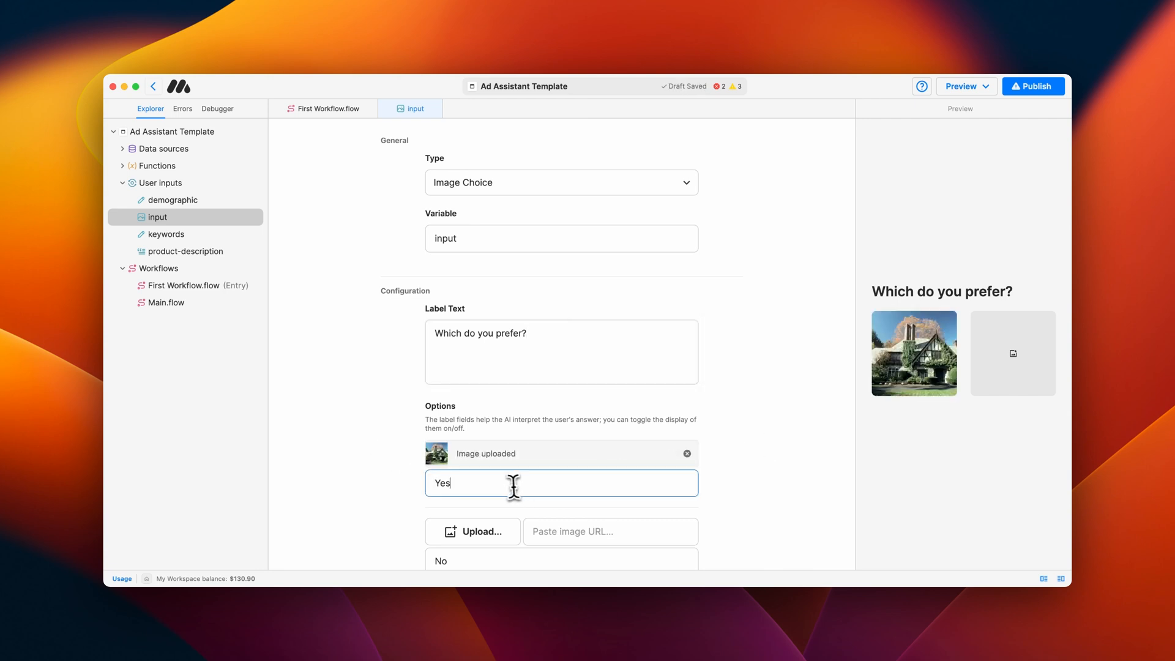
pyautogui.write('Classic house')
pyautogui.click(562, 560)
pyautogui.write('Modern House')
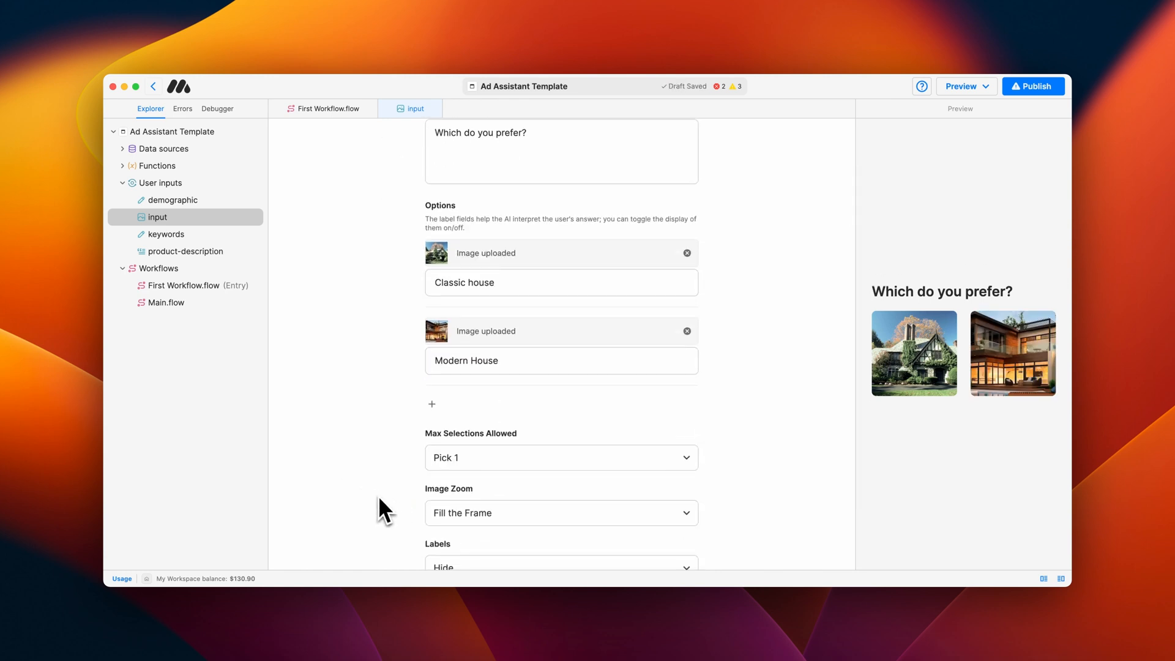
# - Set Image Zoom to Fill the Frame, then switch the input type to Rating
pyautogui.scroll(-3)
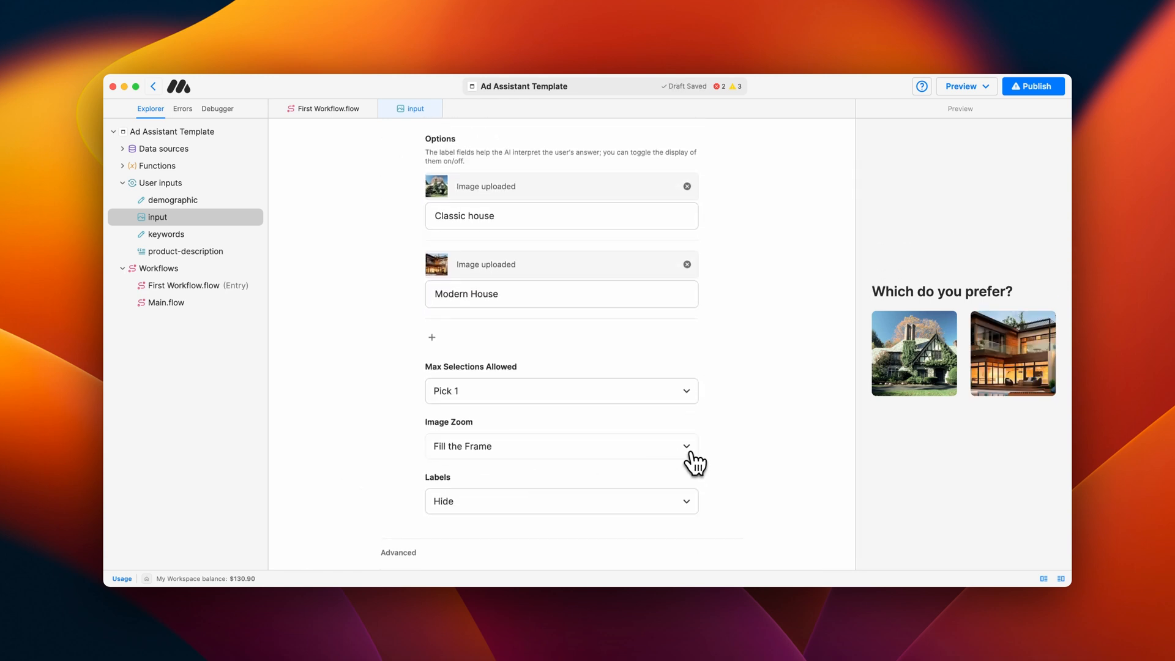
pyautogui.click(560, 445)
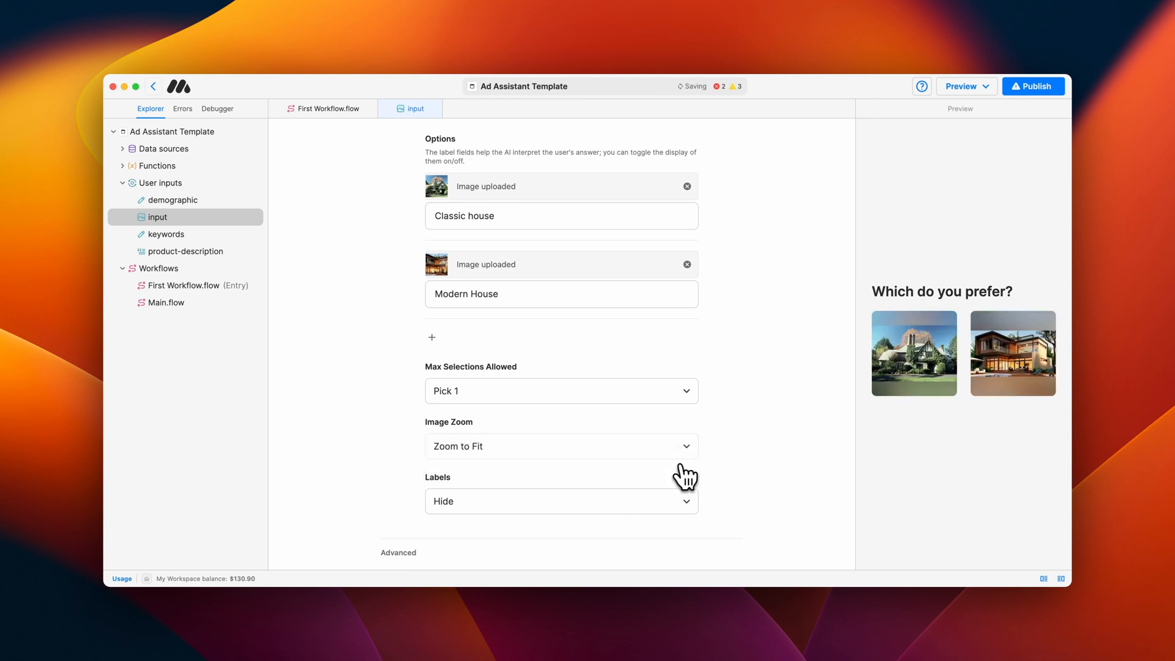
pyautogui.click(560, 445)
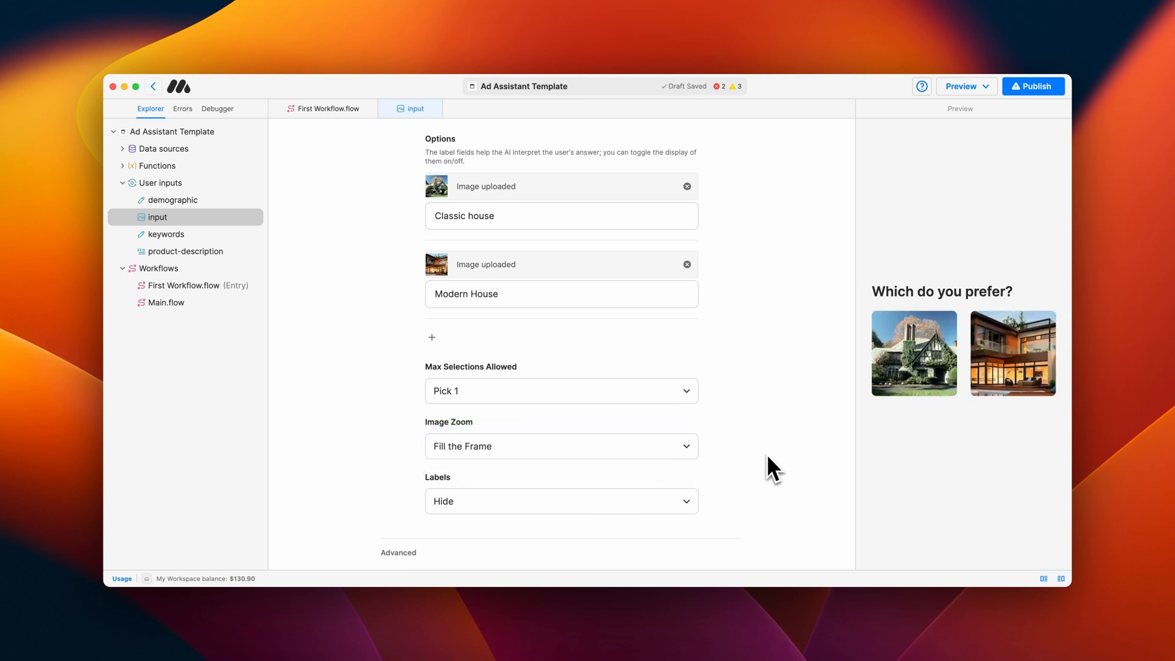
pyautogui.click(559, 500)
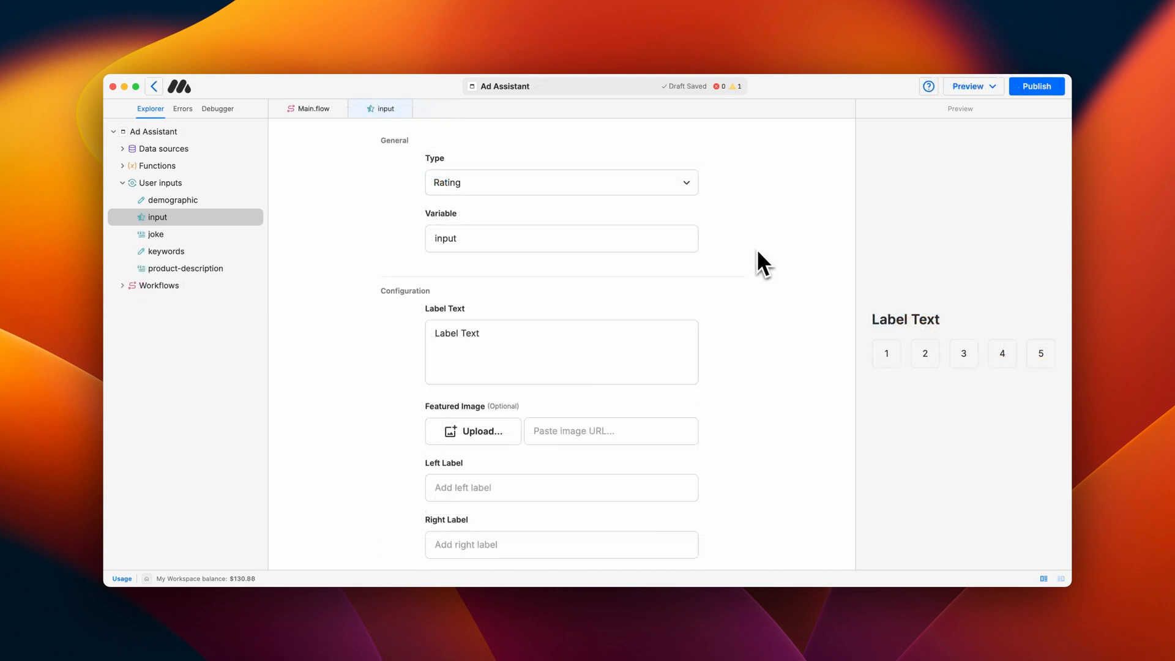
# - Label the rating ends 'Very Satisfied' and 'Not at all Satisfied', then ask 'What year were you born?' as a Date
pyautogui.doubleClick(456, 333)
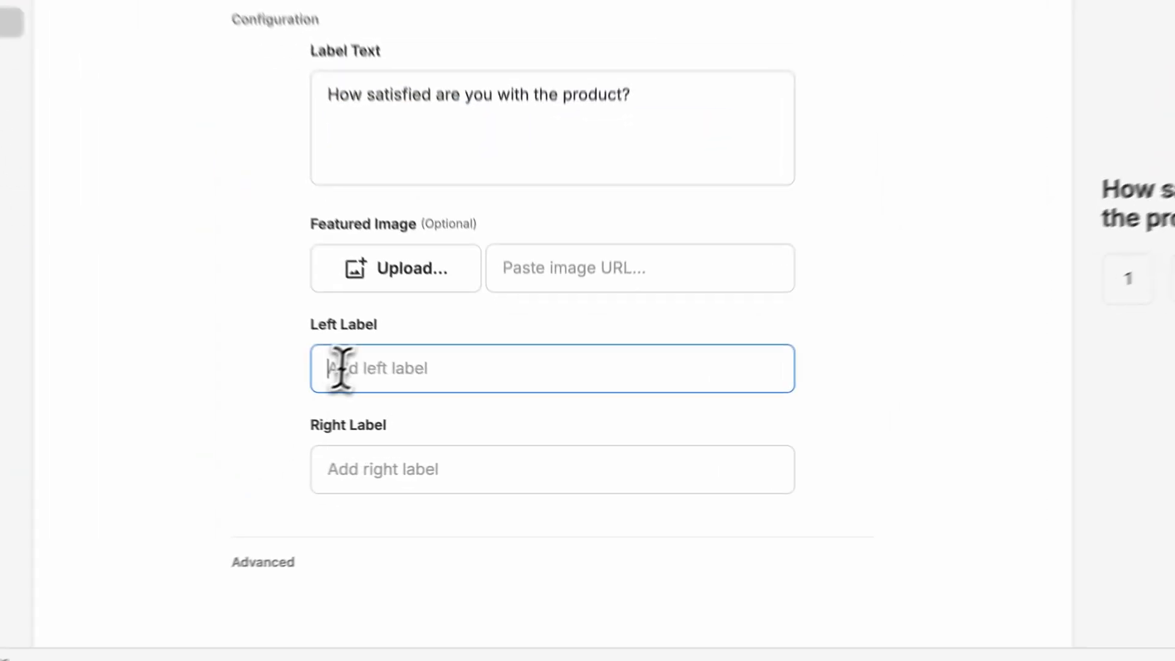
pyautogui.write('Very Satisfied')
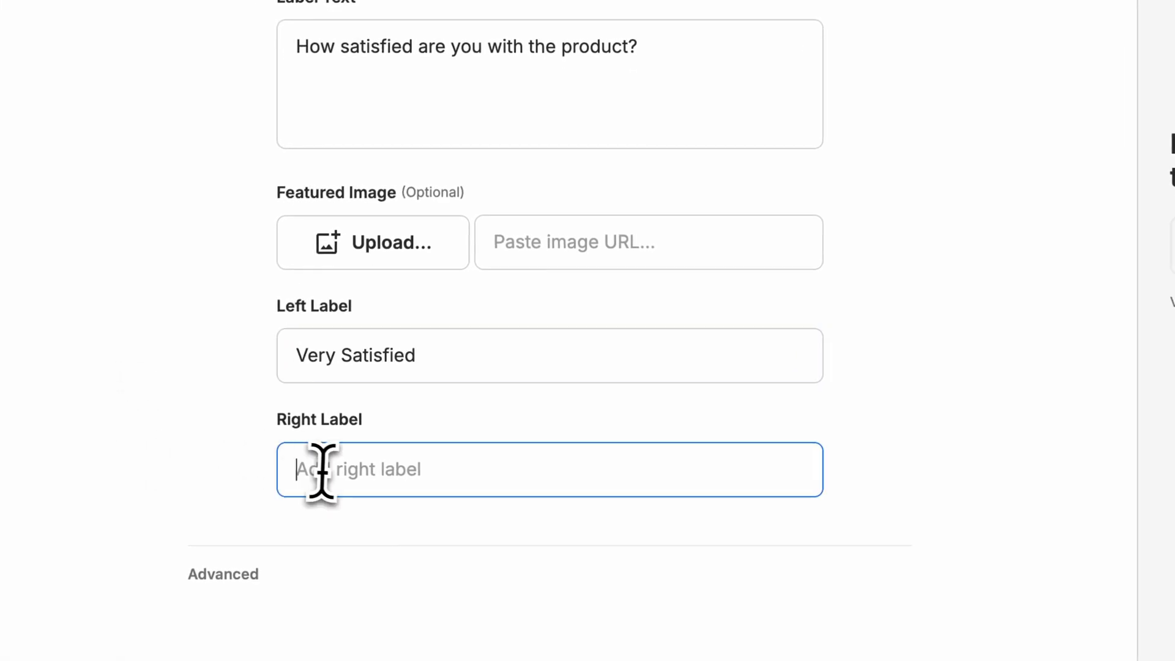
pyautogui.write('Not at all Satisfied')
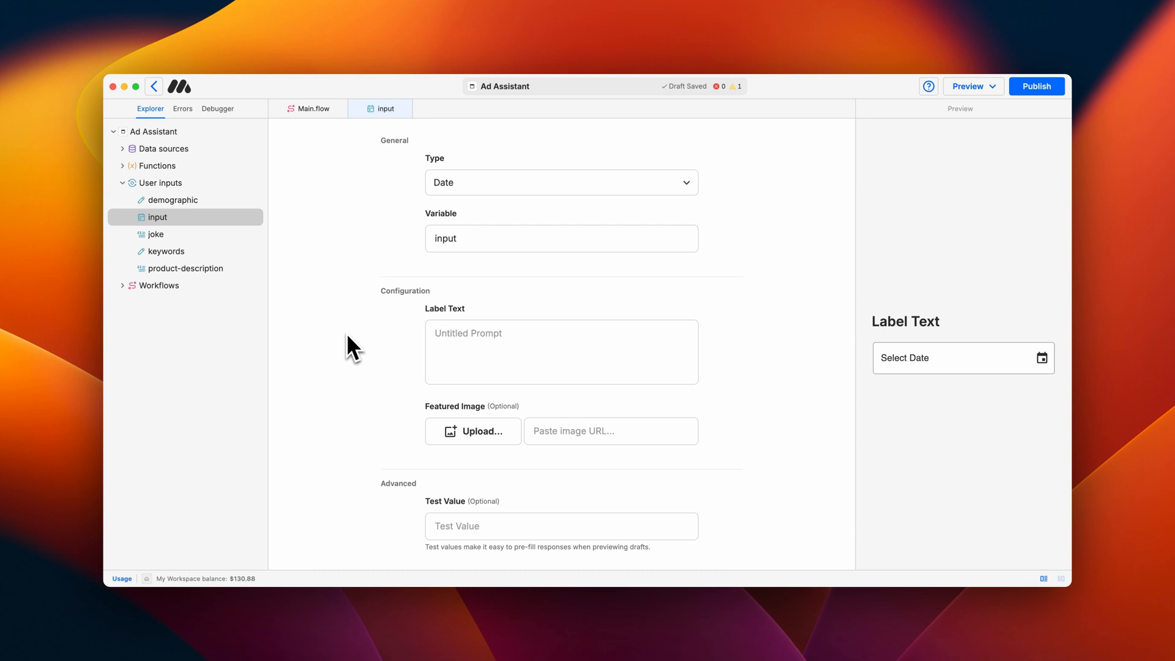
pyautogui.write('What year were you born?')
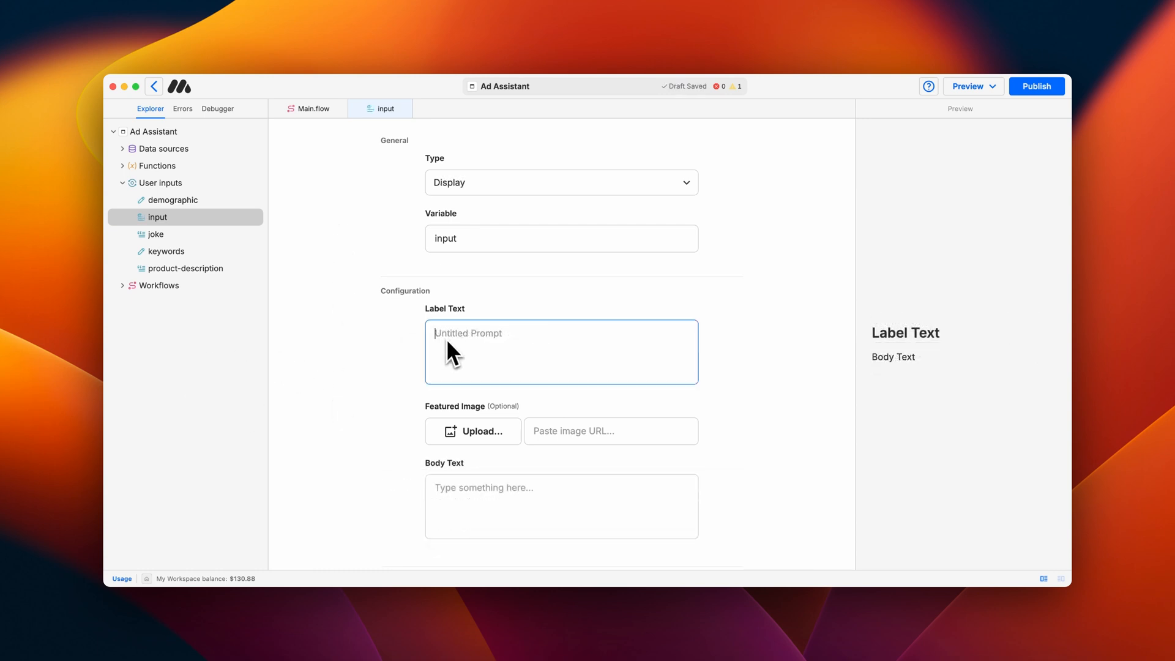
# - Title the Display 'Welcome to MindStudio', upload a featured image and add the tagline about building AI applications
pyautogui.write('Welcome to MindStudio')
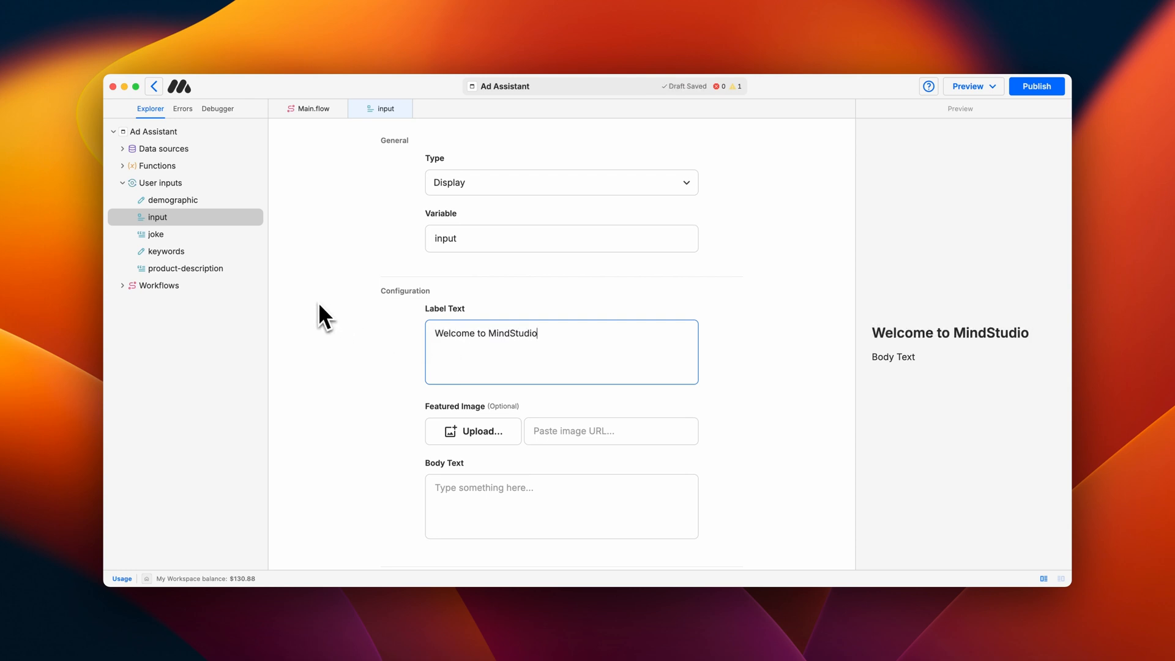
pyautogui.click(474, 431)
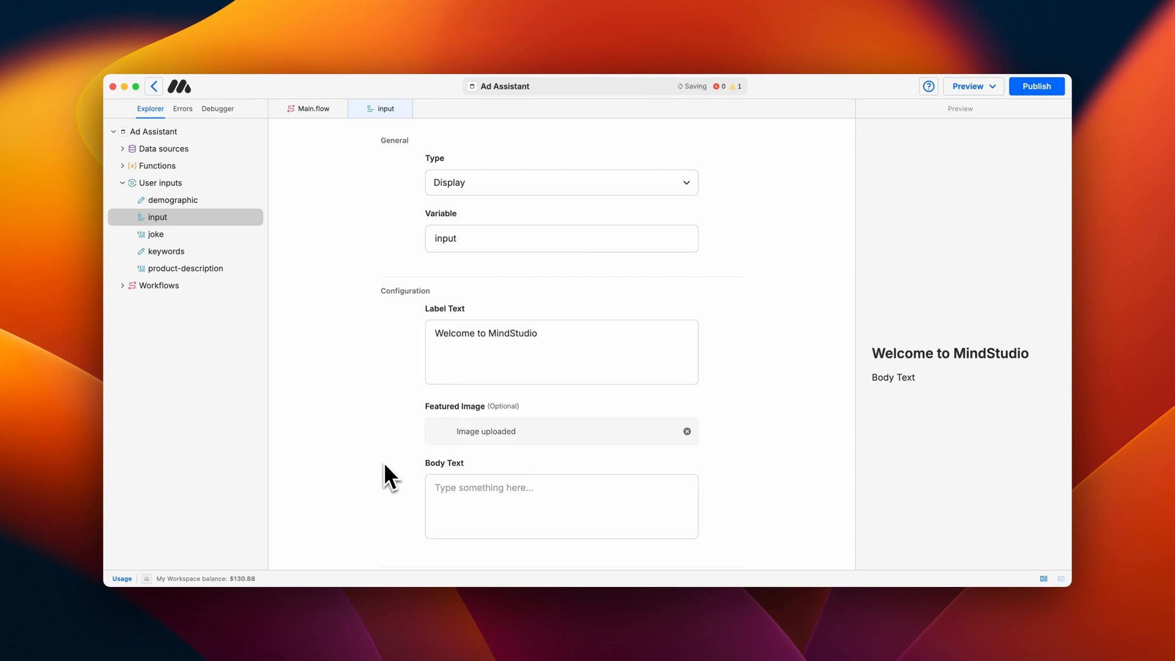
pyautogui.scroll(-3)
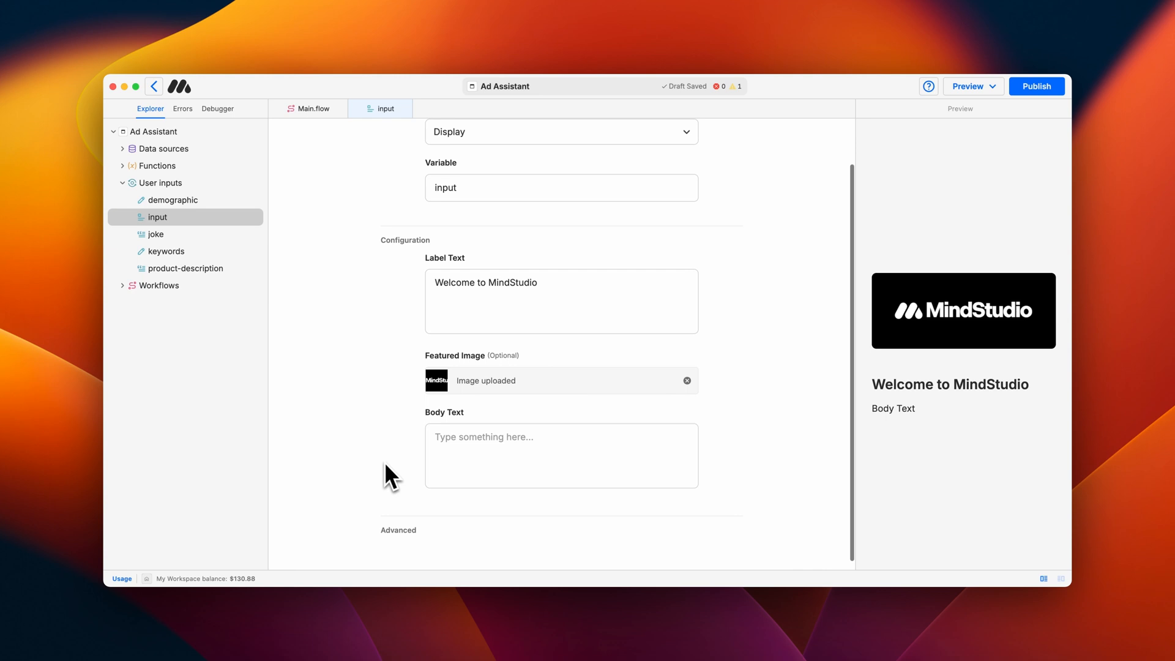
pyautogui.write('Learn how to build AI applications within minutes.')
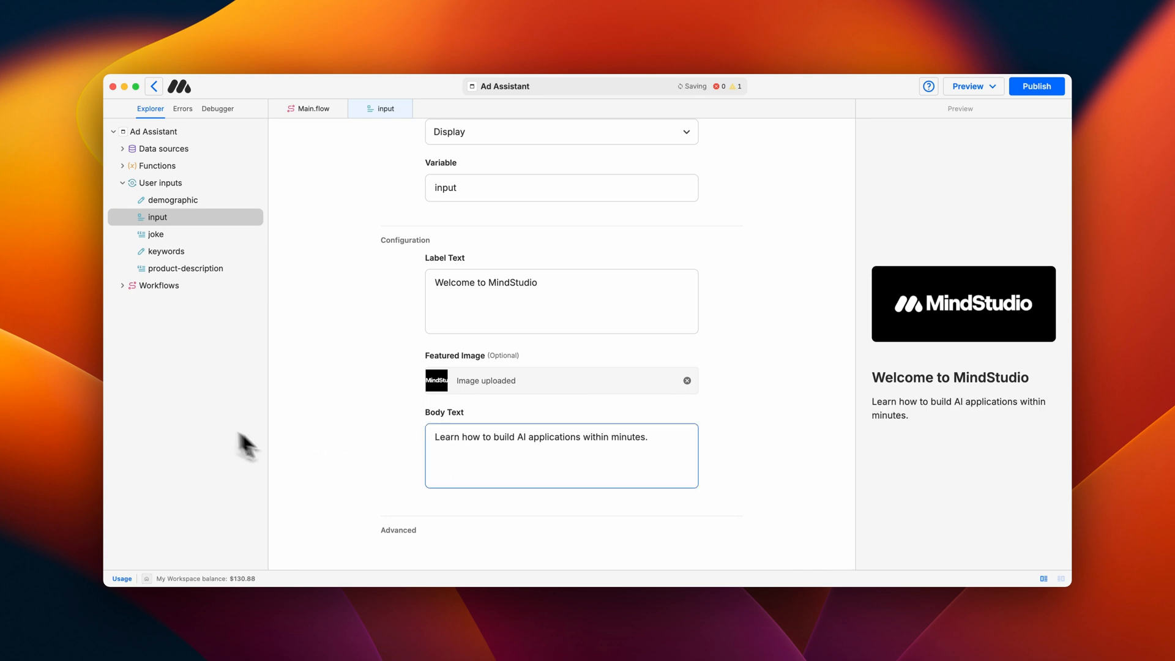
pyautogui.moveTo(322, 461)
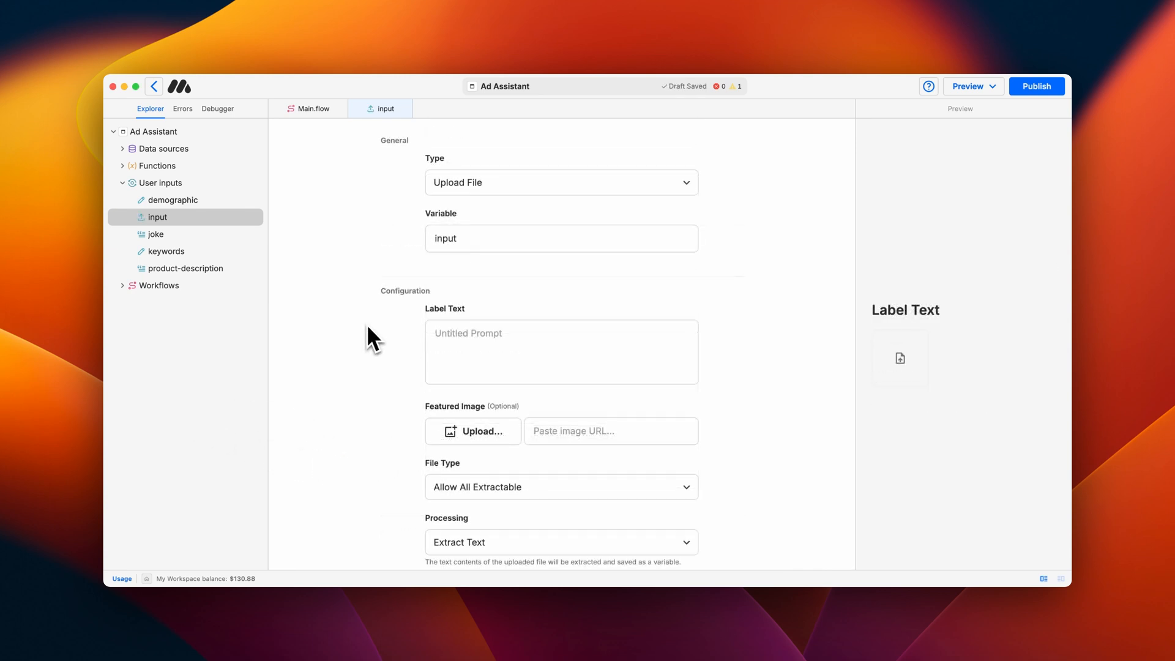
# - Label the input 'Upload your file here.' and change its type to Upload Image
pyautogui.write('Upload your file here.')
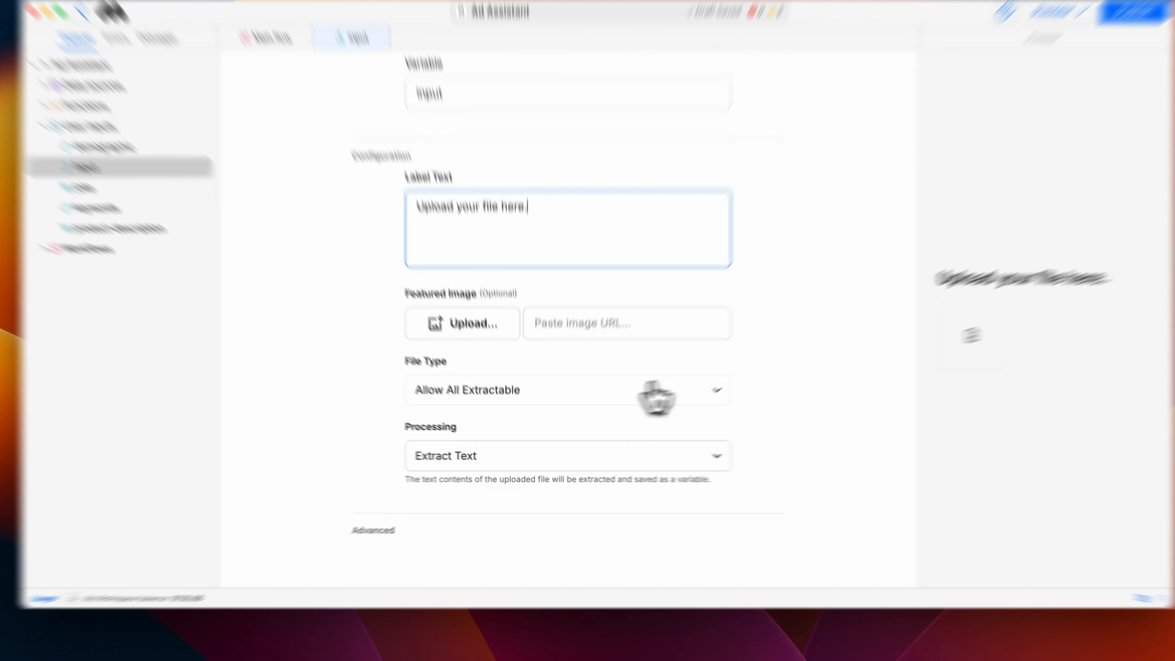
pyautogui.click(566, 389)
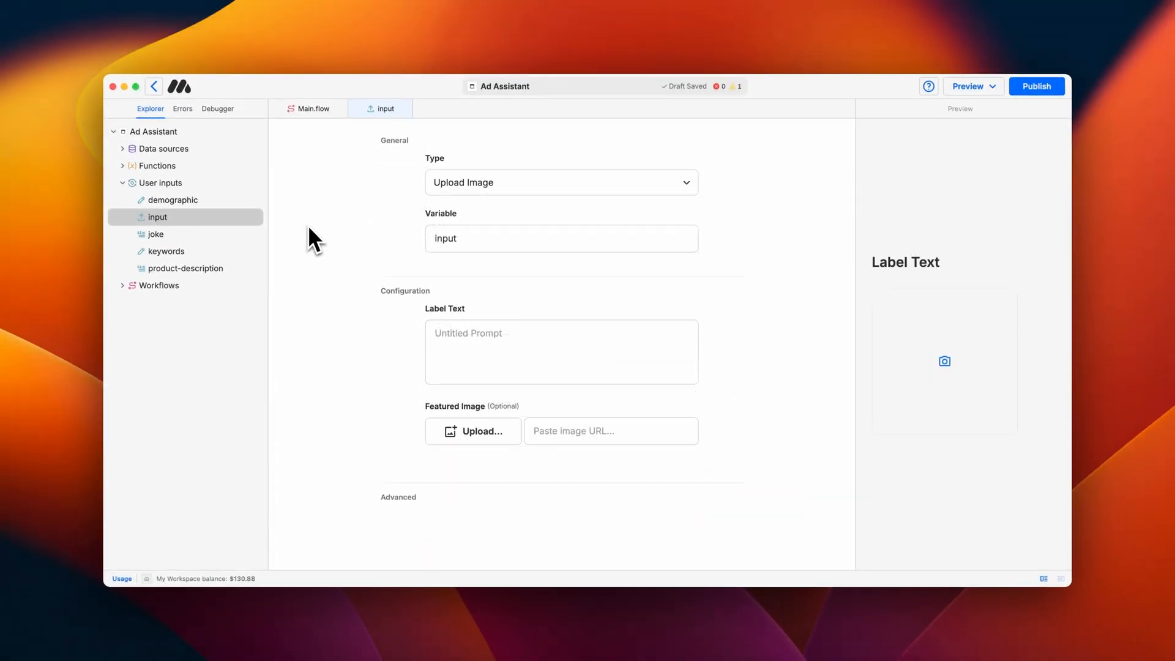
# - Label the Upload Image input 'Upload your image here.'
pyautogui.click(560, 352)
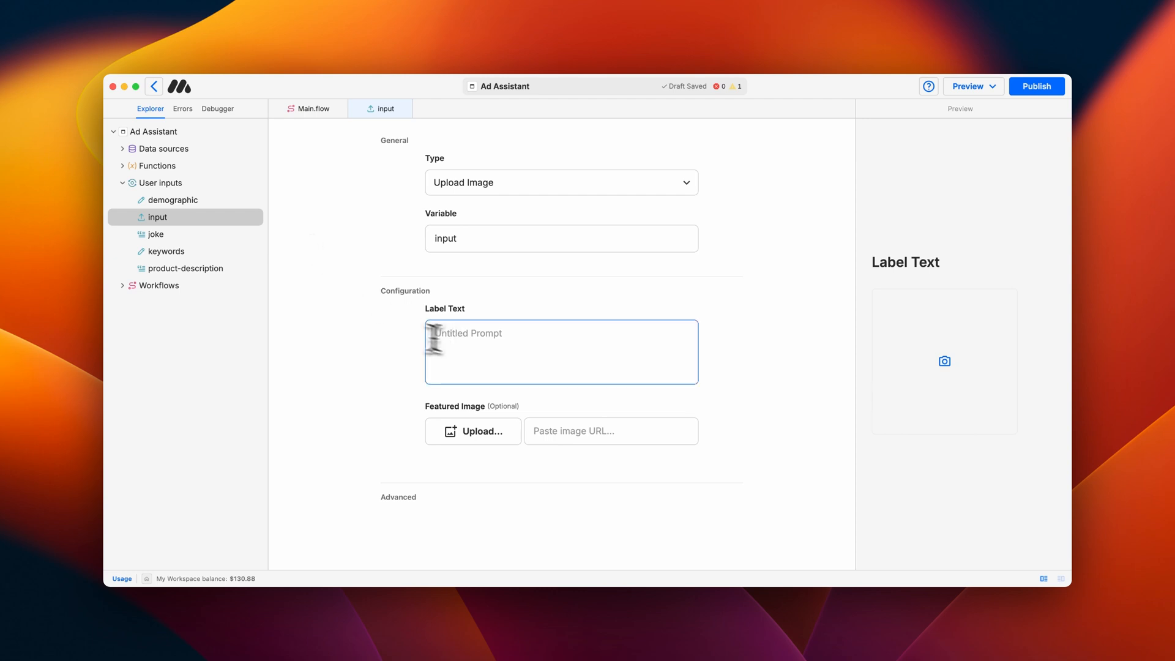
pyautogui.write('Upload your image here')
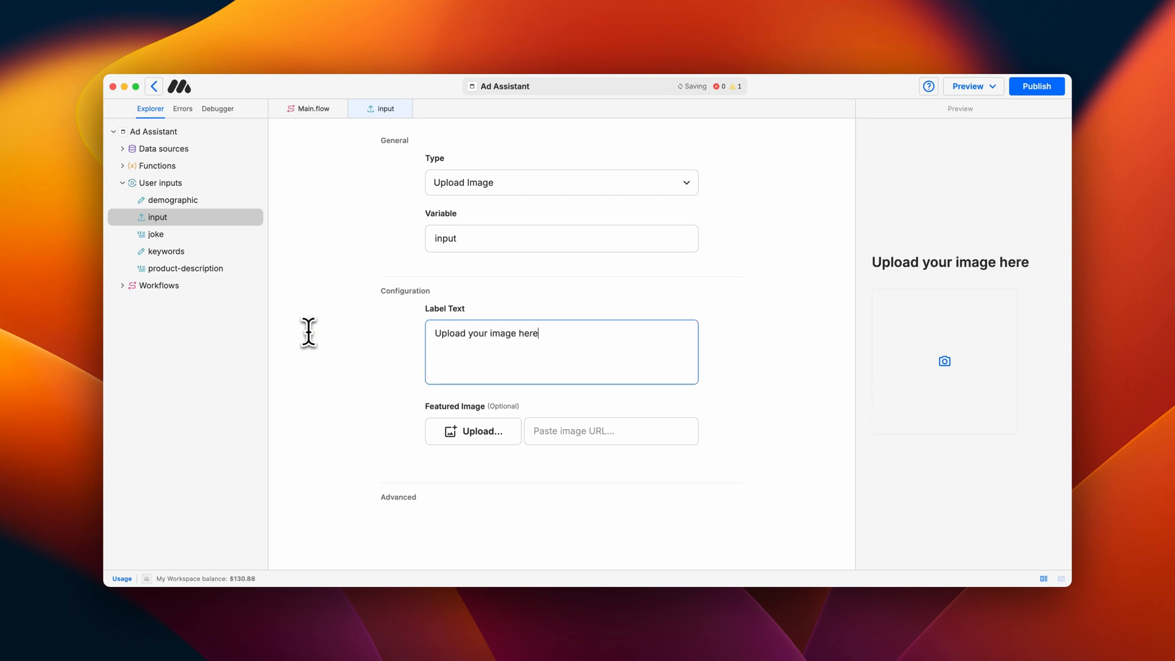
pyautogui.write('.')
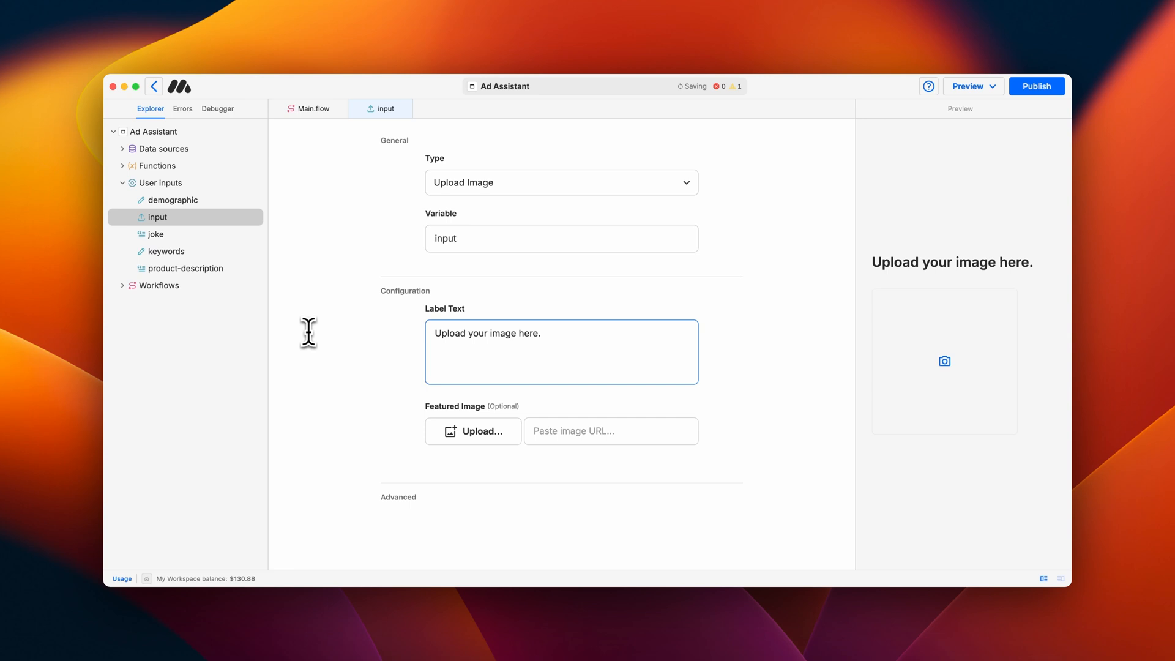